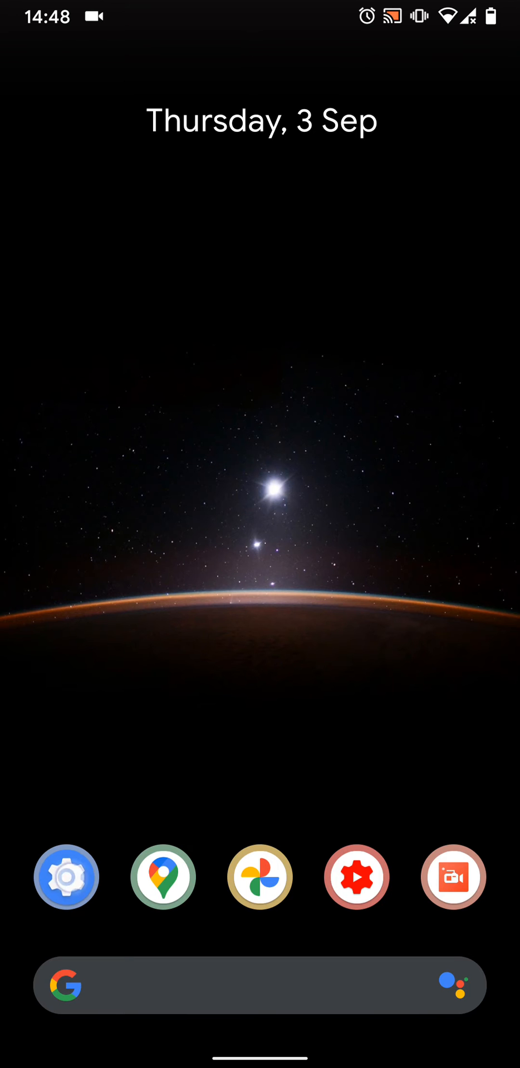
Step: Go from Settings storage through Manage storage to Files' 17.97 MB duplicate files list
left_click(67, 877)
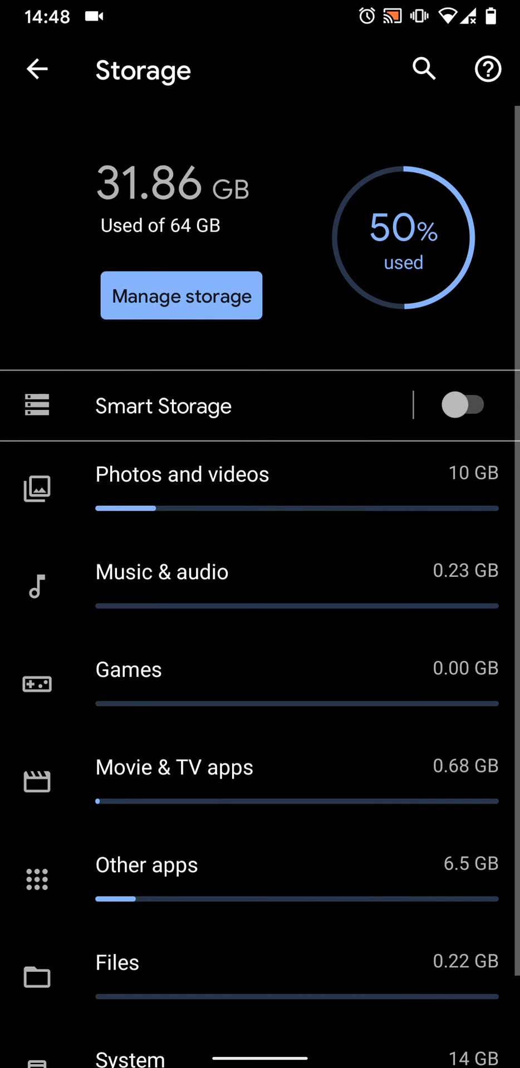
left_click(188, 297)
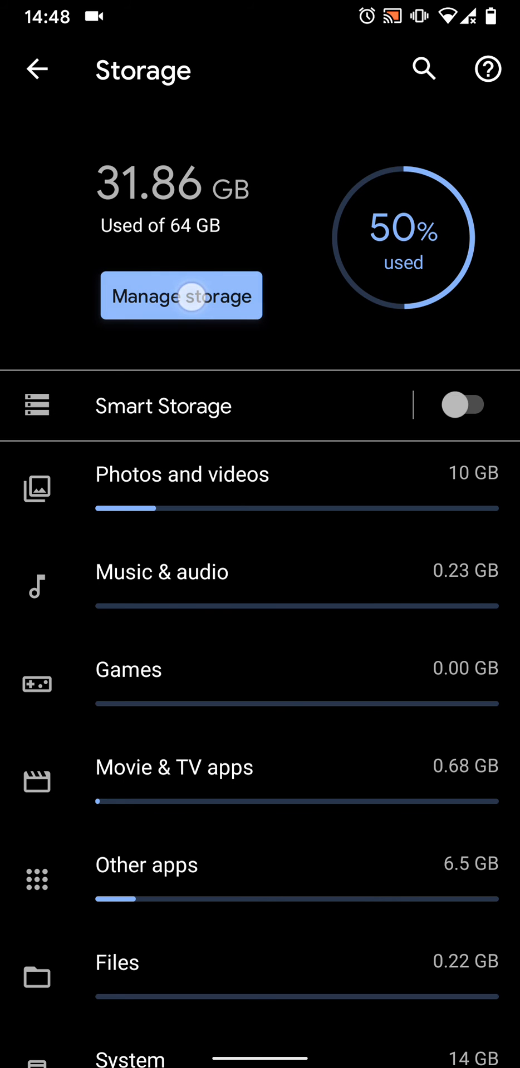
left_click(181, 295)
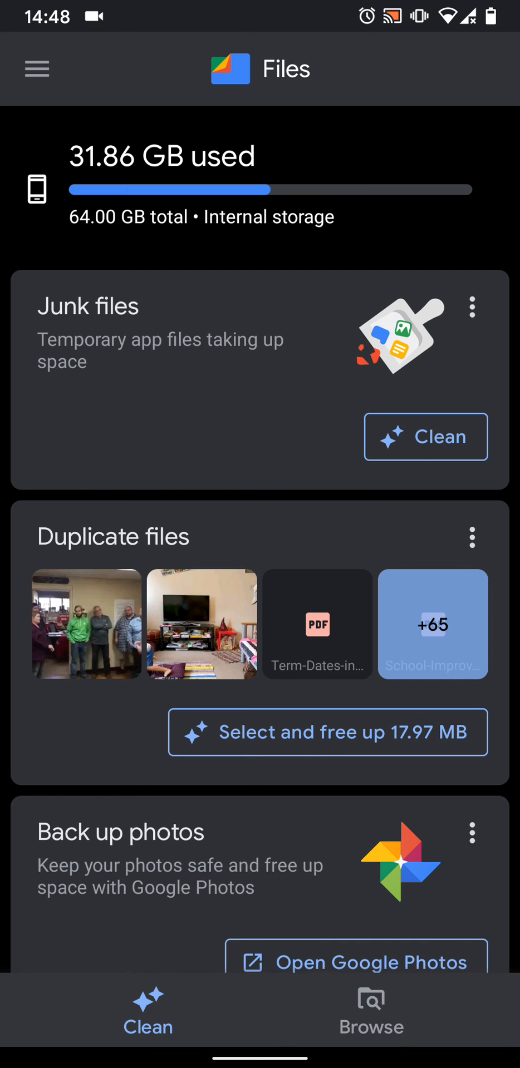
left_click(330, 744)
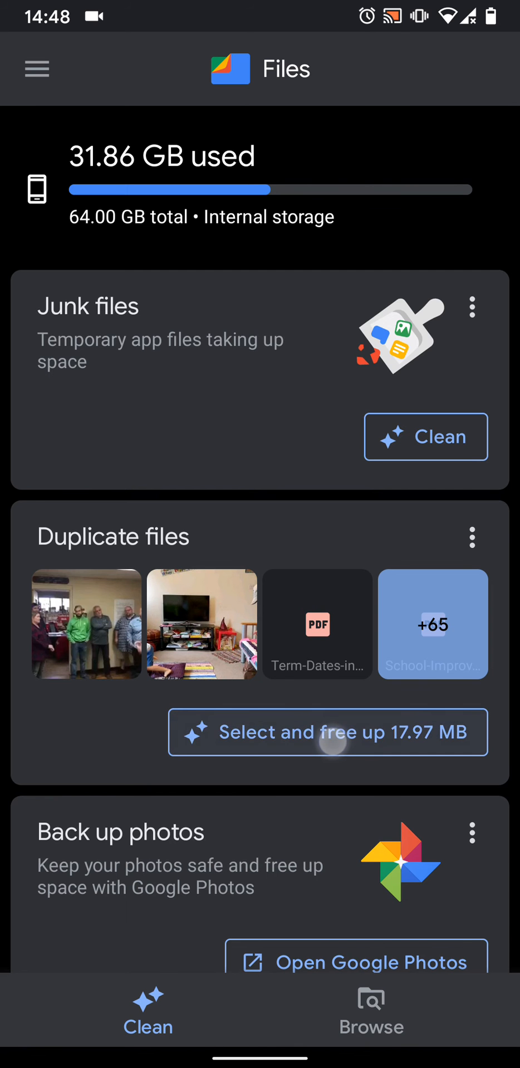
left_click(328, 732)
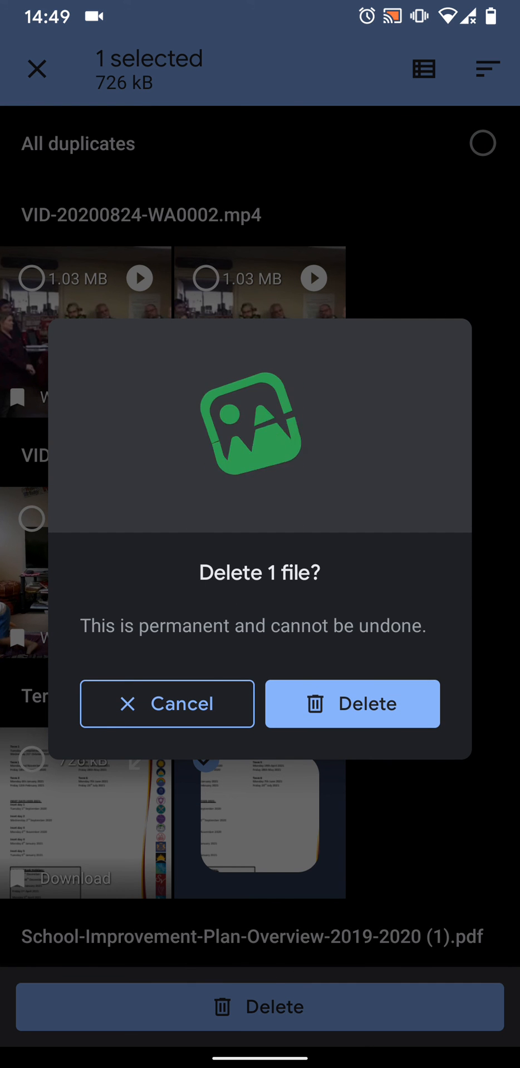
Step: Confirm permanent deletion of the marked duplicate file and return to the home screen
left_click(352, 704)
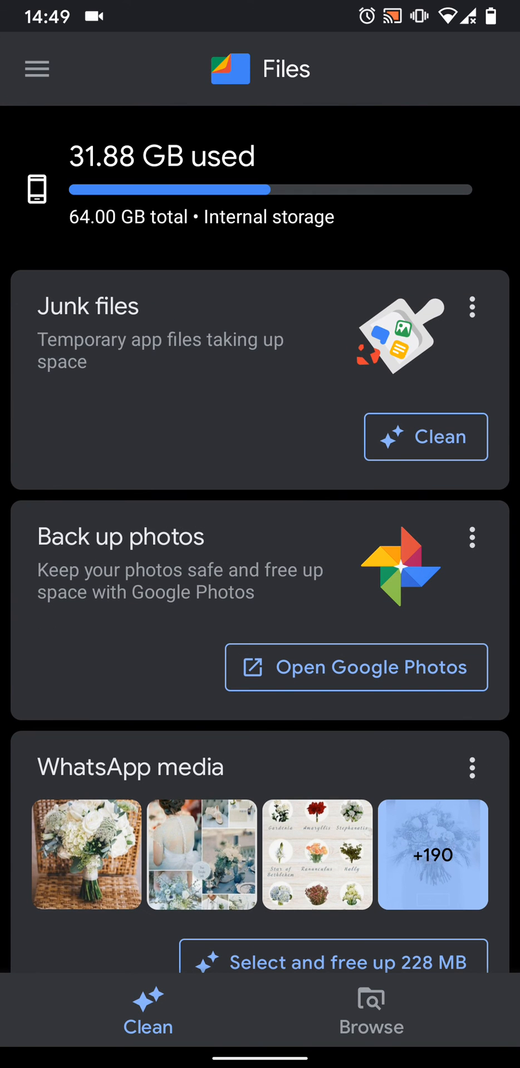
key("HOME")
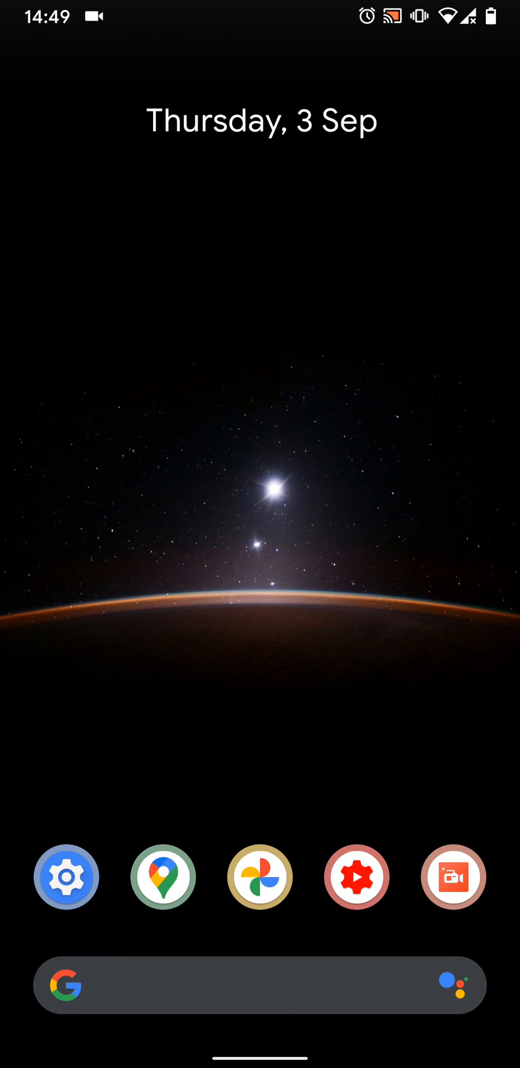